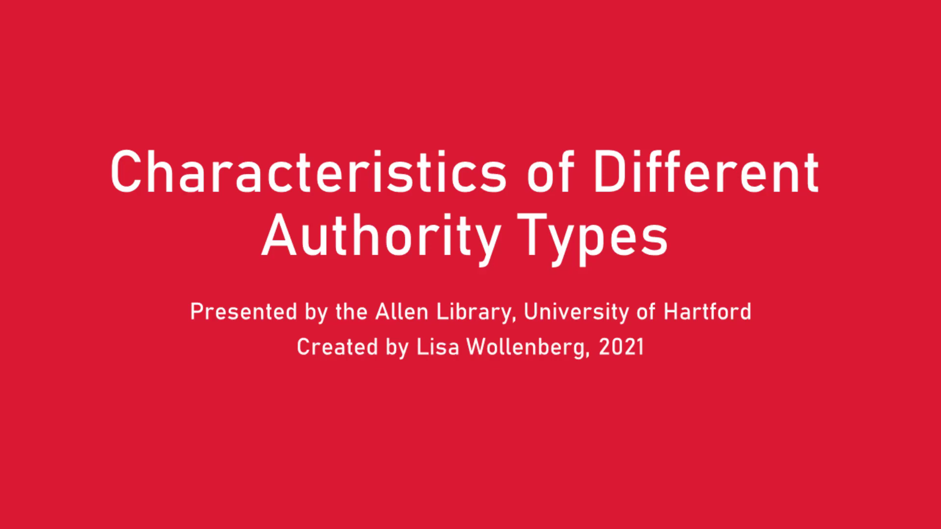
pyautogui.press('Right')
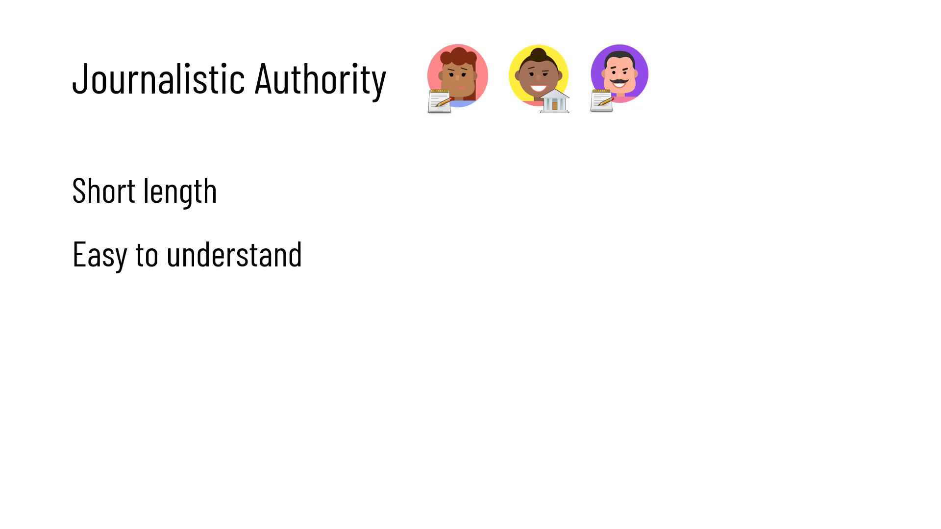
pyautogui.write('Lots of ads')
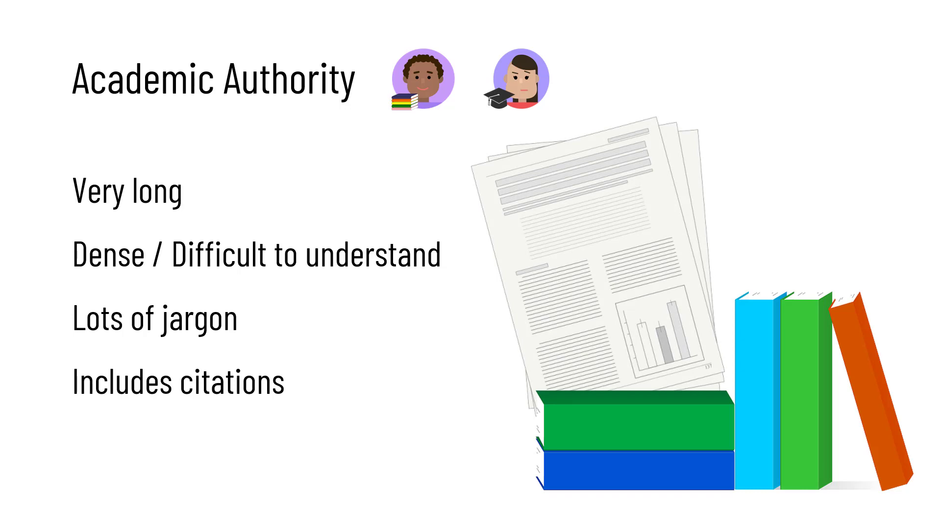
pyautogui.press('Right')
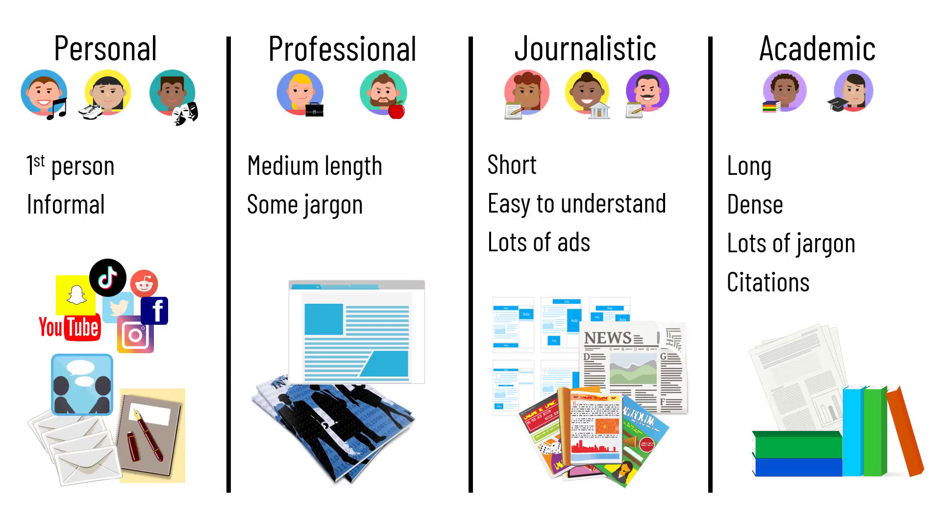